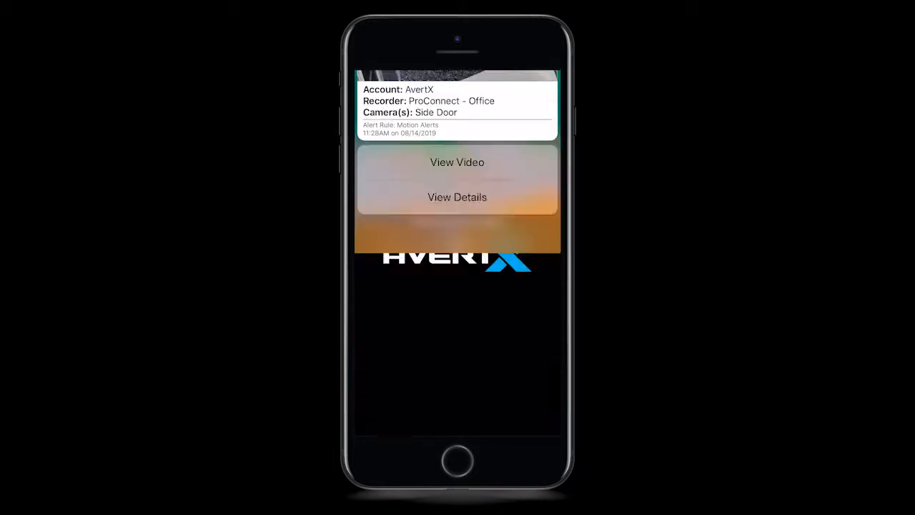
Step: Play the recorded footage from the Side Door motion alert
left_click(456, 162)
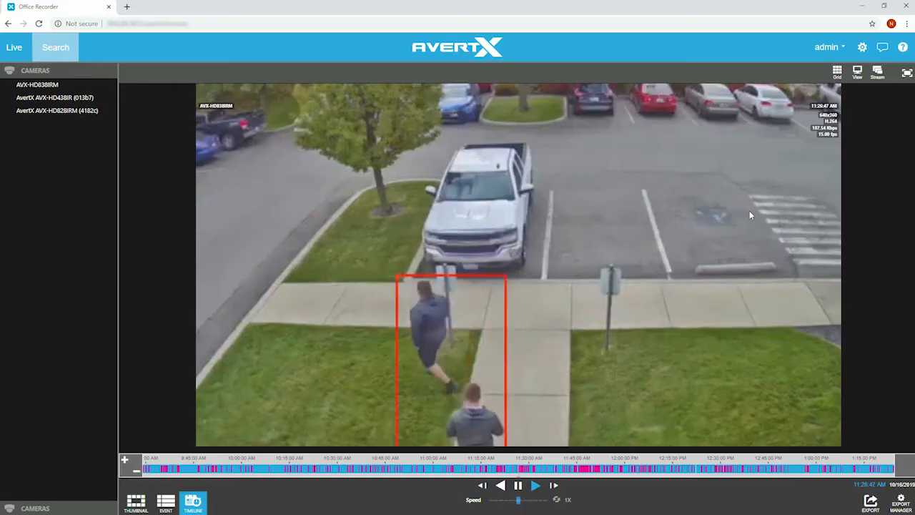
Step: Leave alert playback and show the test recorder's live AVX-HD838IRM parking-lot view
left_click(517, 485)
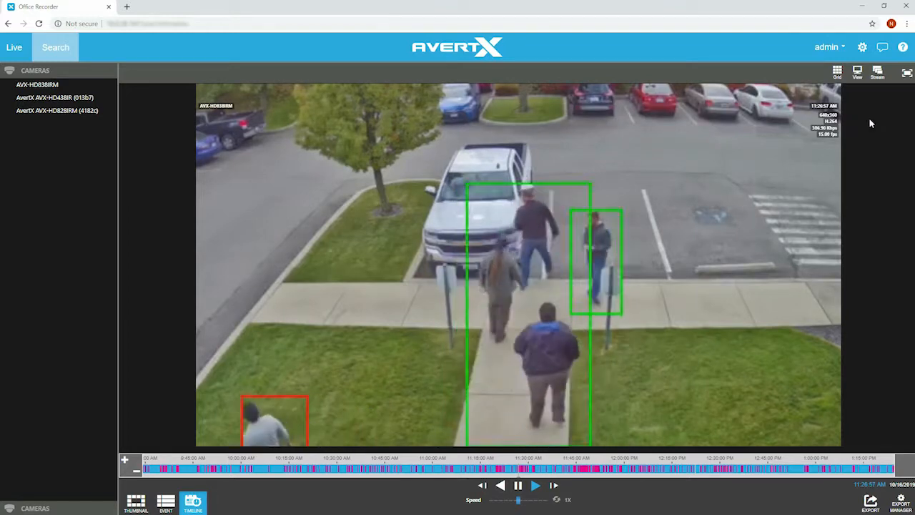
mouse_move(877, 73)
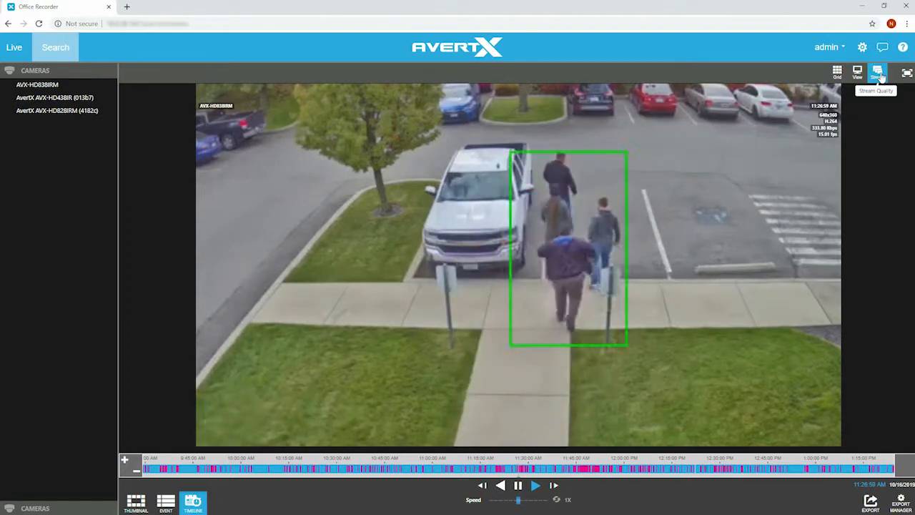
left_click(14, 48)
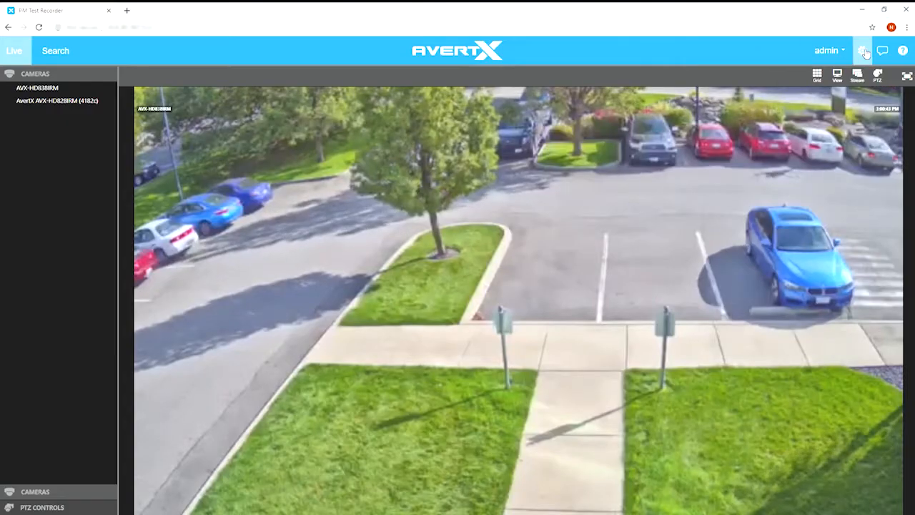
Step: Open AVX-HD838IRM's web page from recorder camera settings and log in
left_click(862, 50)
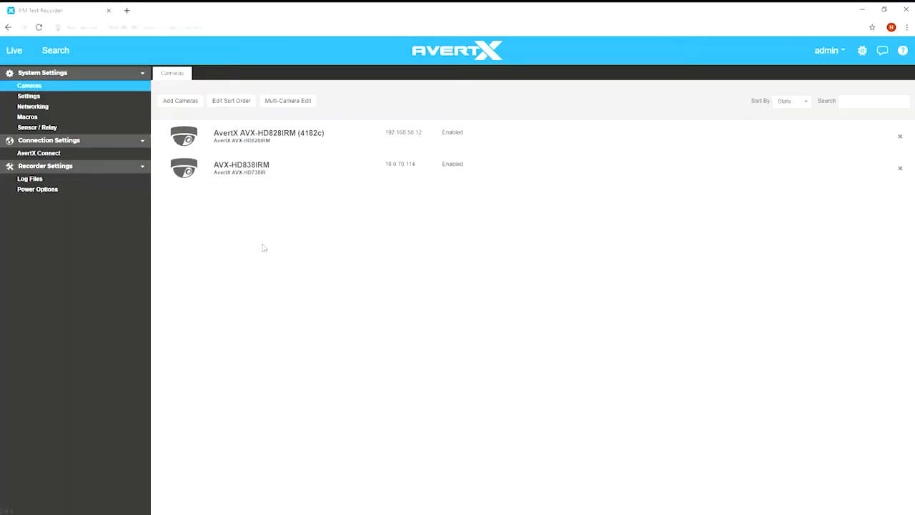
mouse_move(257, 208)
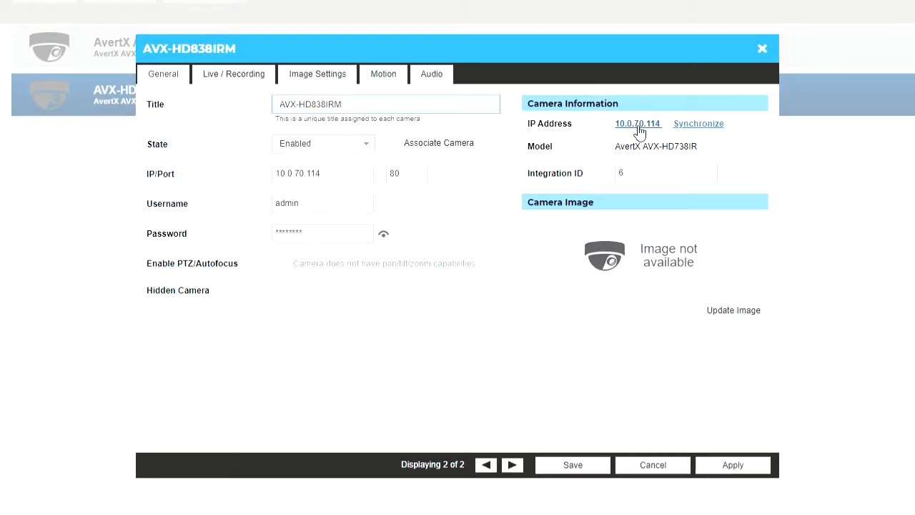
left_click(637, 123)
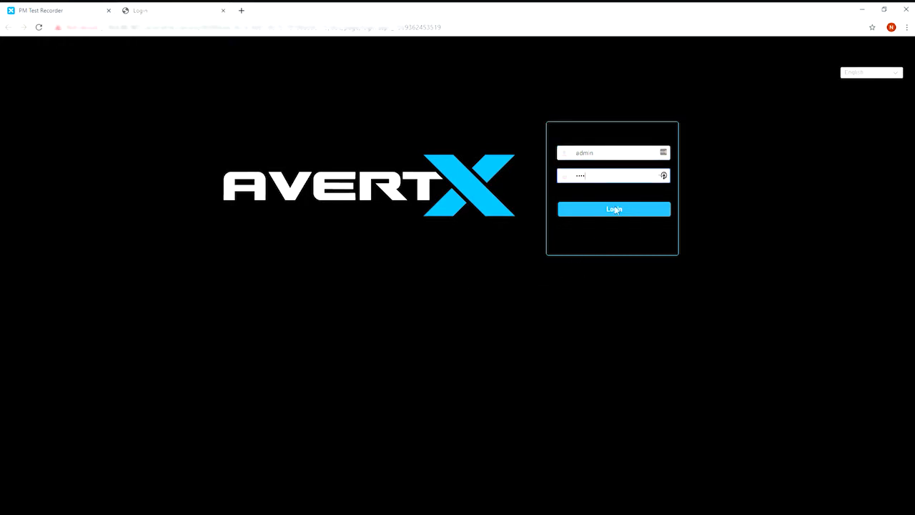
left_click(613, 208)
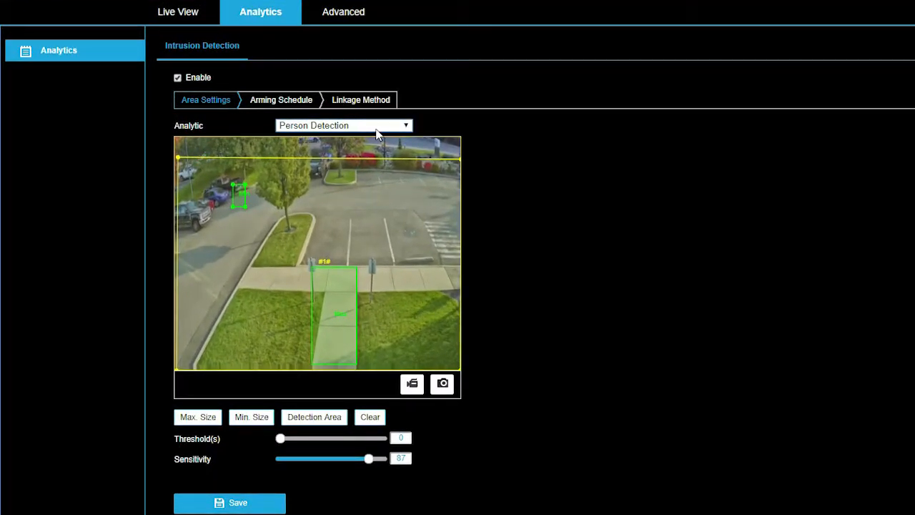
Step: Switch the Analytic dropdown to Person Detection and review the detection area
left_click(343, 125)
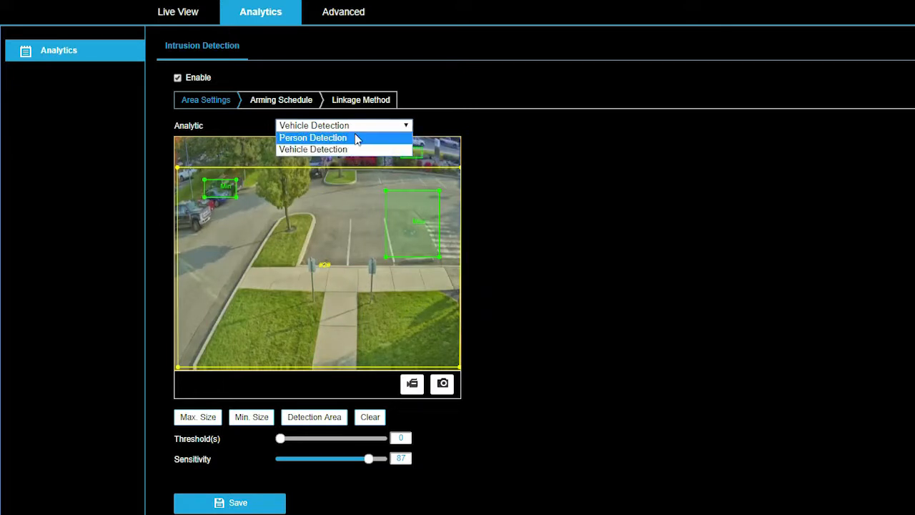
left_click(312, 137)
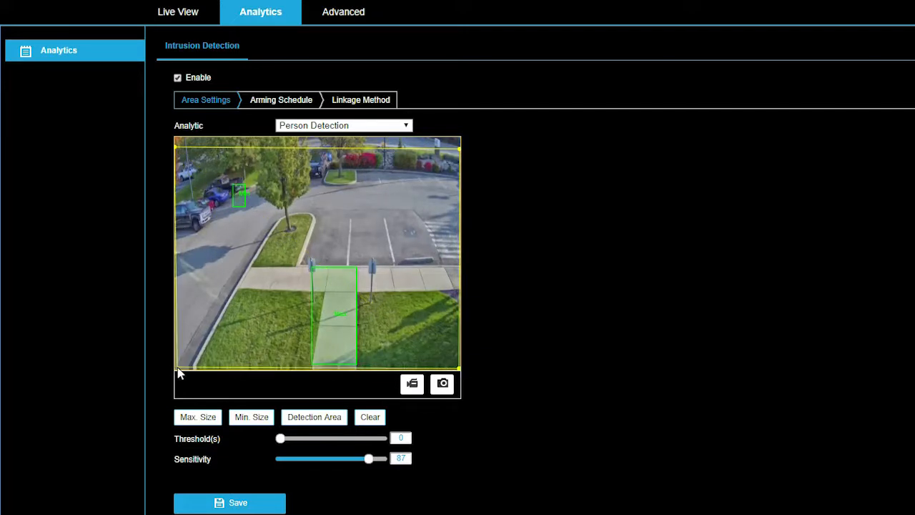
mouse_move(397, 217)
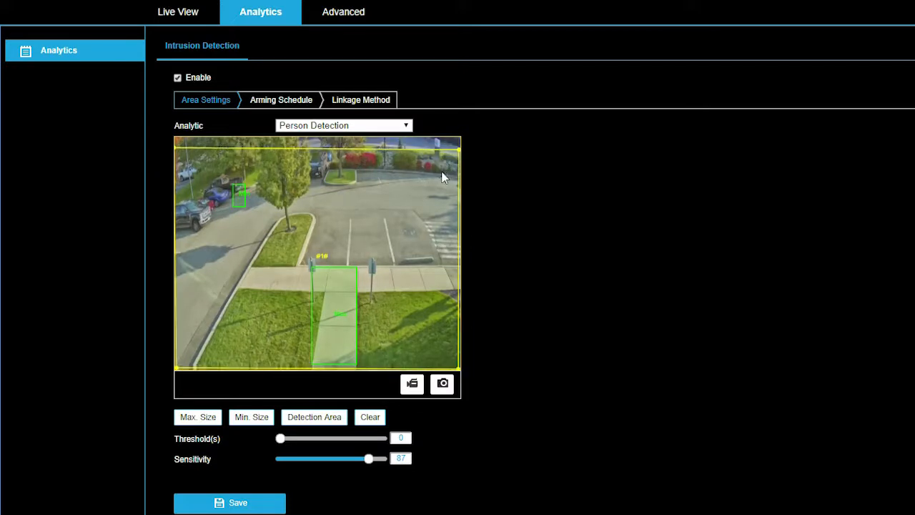
mouse_move(557, 245)
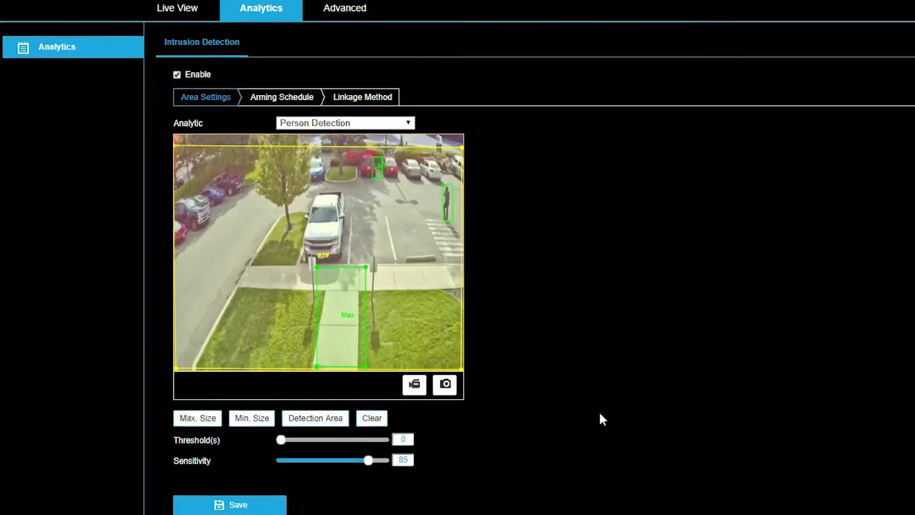
scroll("down", 3)
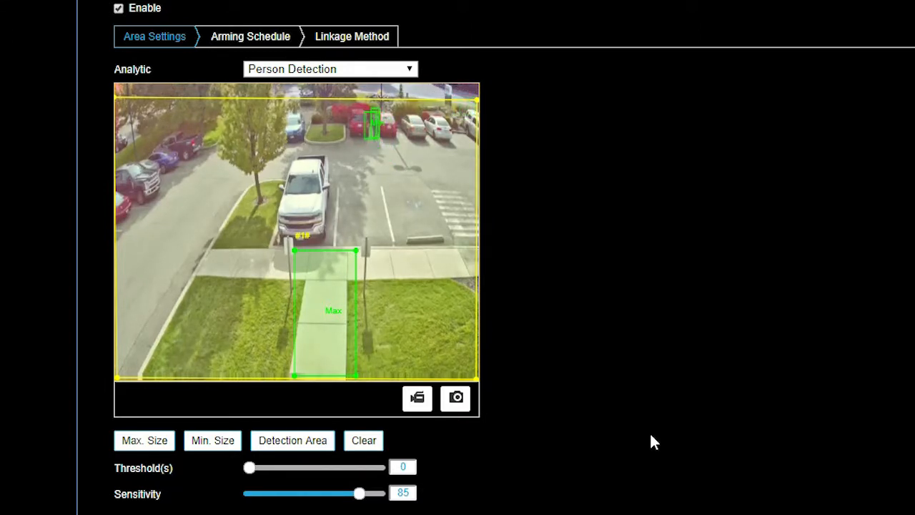
Step: Redraw the Min. Size box on a far person and Max. Size around a near one
left_click(213, 440)
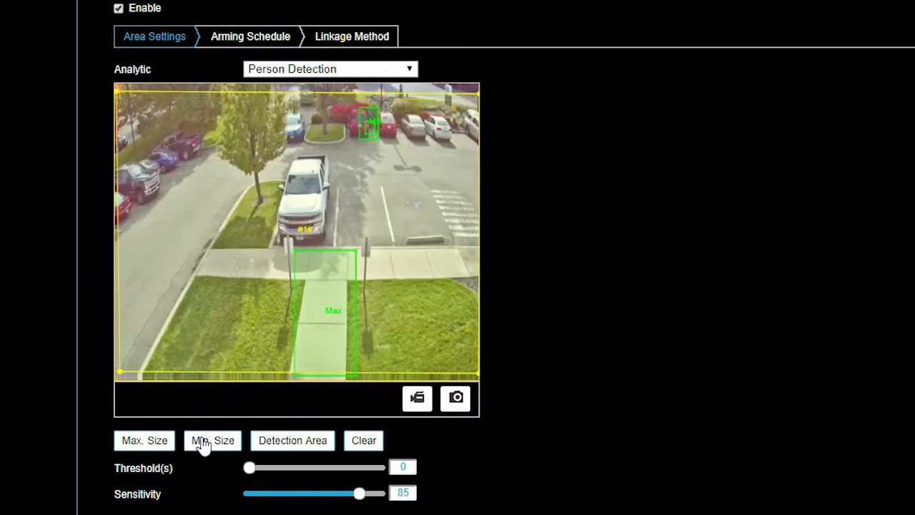
mouse_move(498, 243)
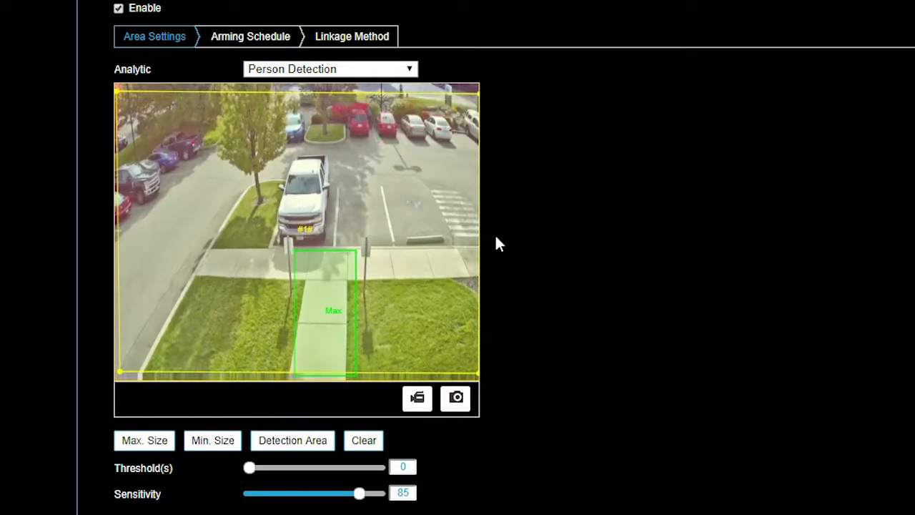
mouse_move(373, 106)
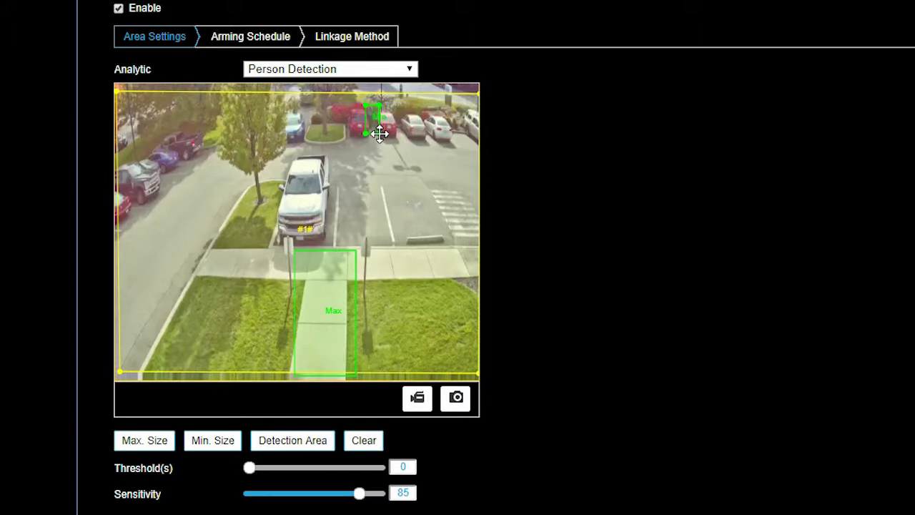
mouse_move(383, 135)
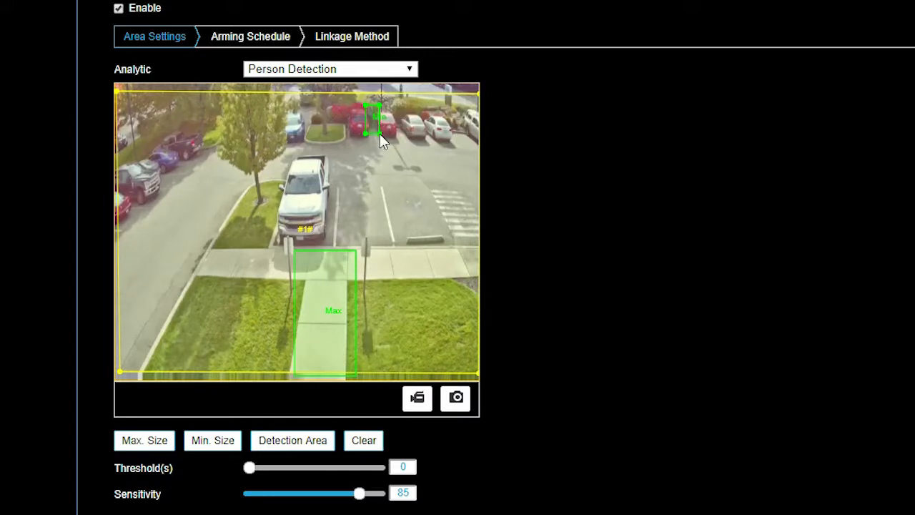
mouse_move(522, 245)
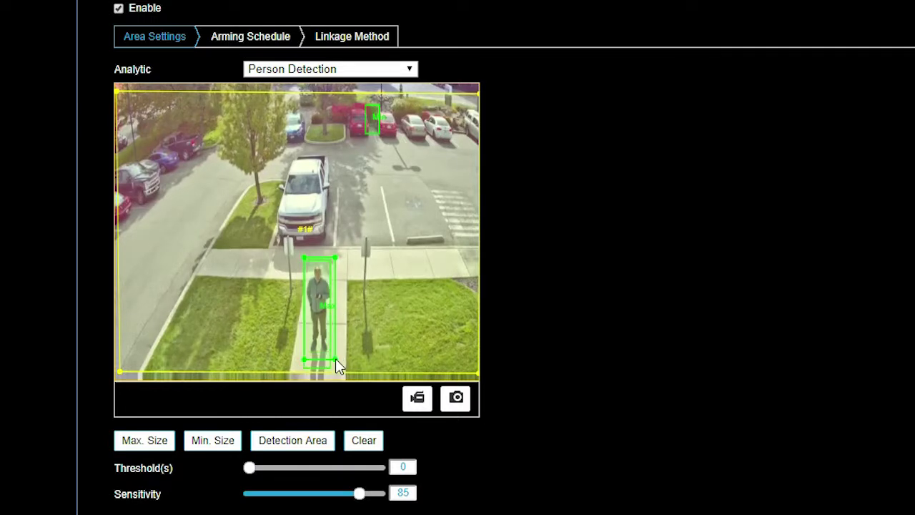
left_click(143, 439)
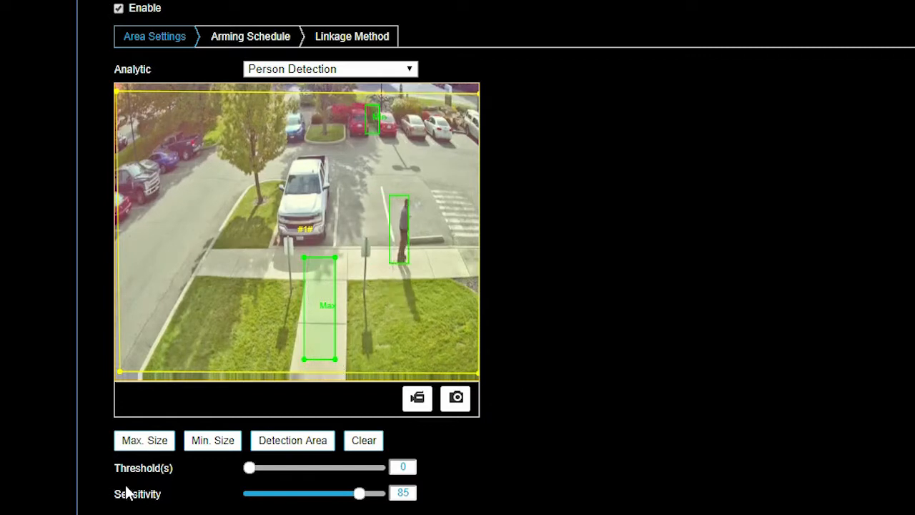
scroll("down", 3)
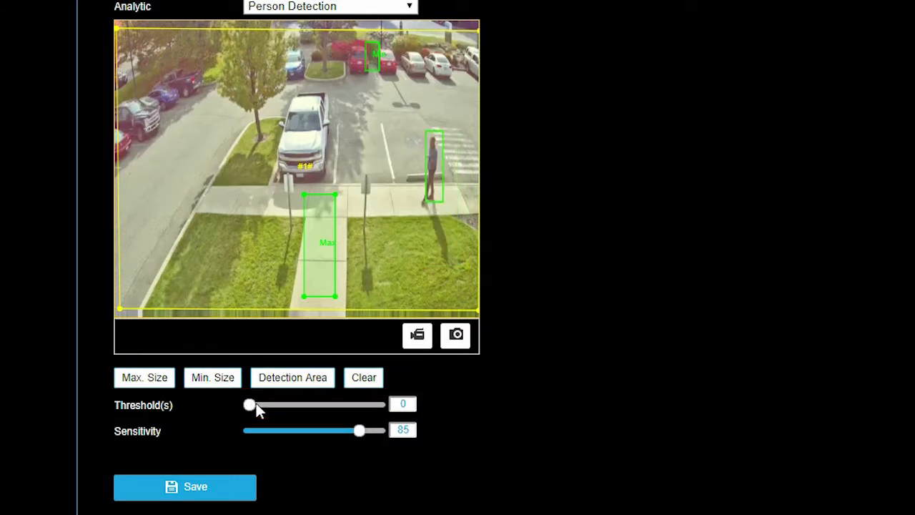
left_click_drag(249, 405, 300, 405)
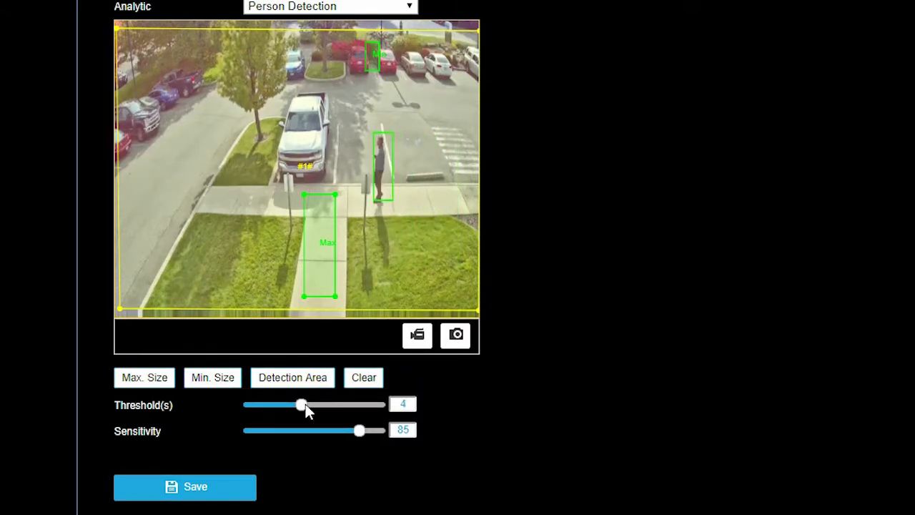
left_click_drag(300, 405, 248, 404)
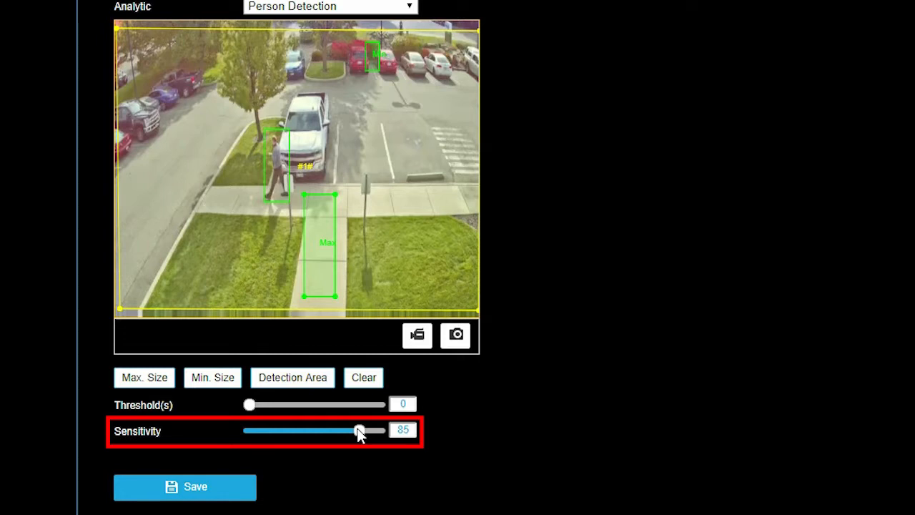
Step: Test the Person Detection sensitivity slider, finally leaving it at 83
left_click_drag(360, 429, 341, 429)
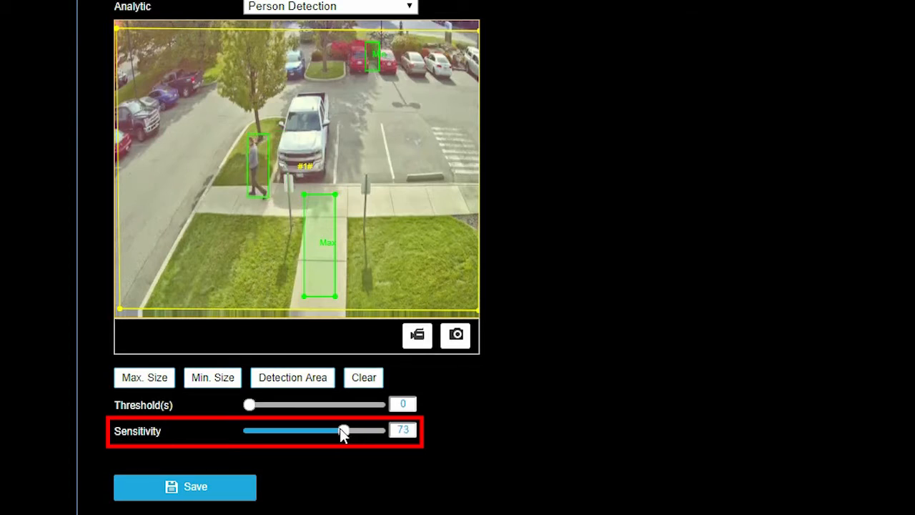
left_click_drag(343, 429, 358, 430)
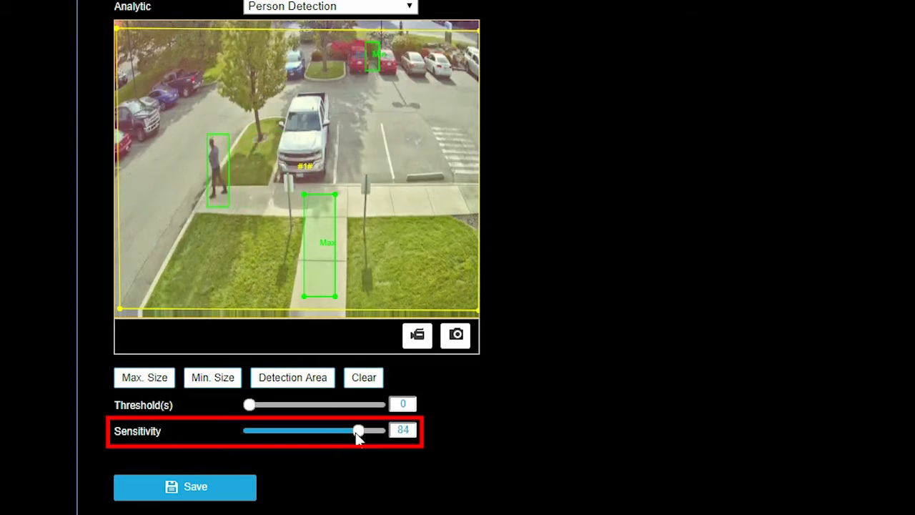
left_click_drag(358, 429, 361, 430)
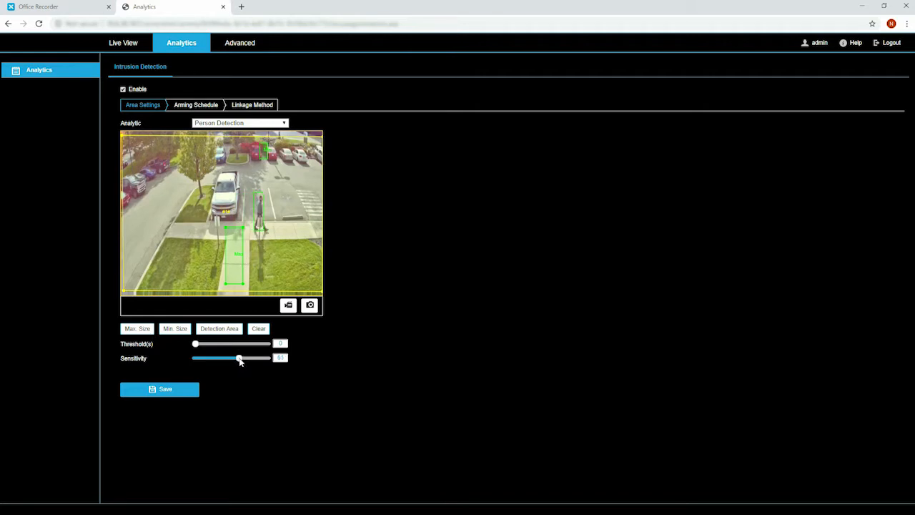
left_click_drag(239, 357, 254, 357)
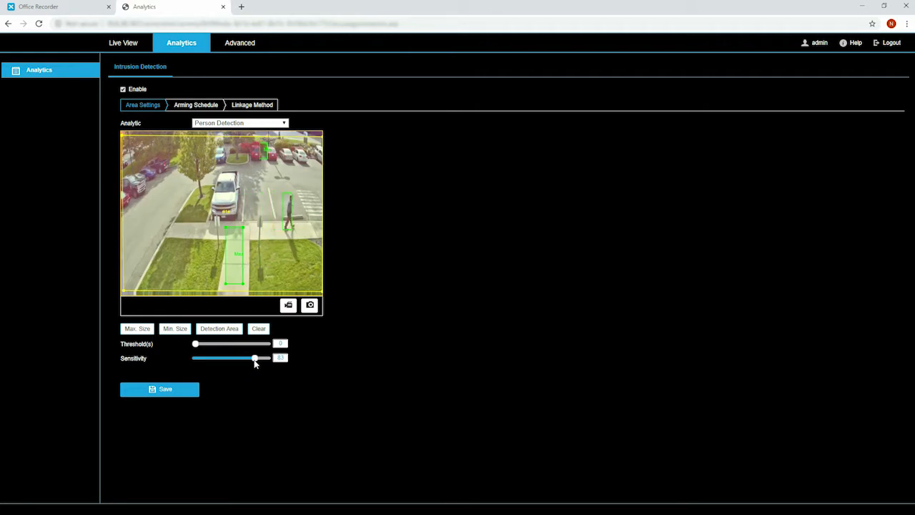